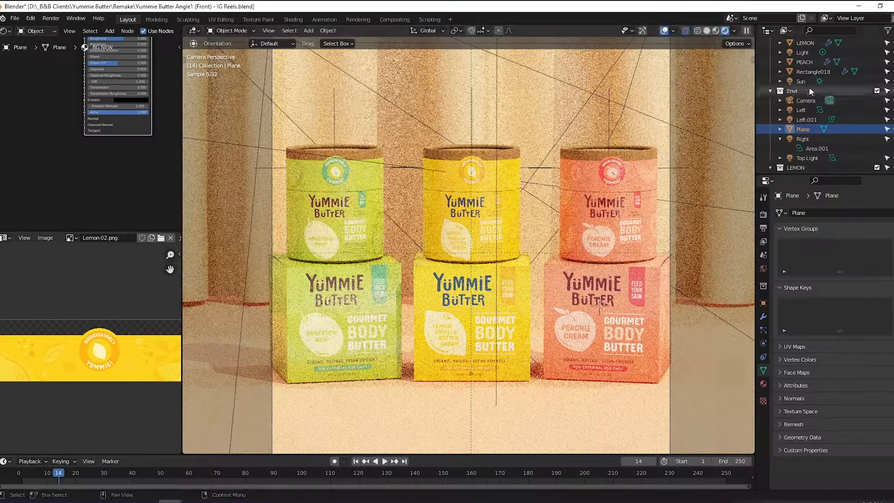
- Select the scene camera in the Outliner so it can be moved back about 0.32 m
left_click(805, 100)
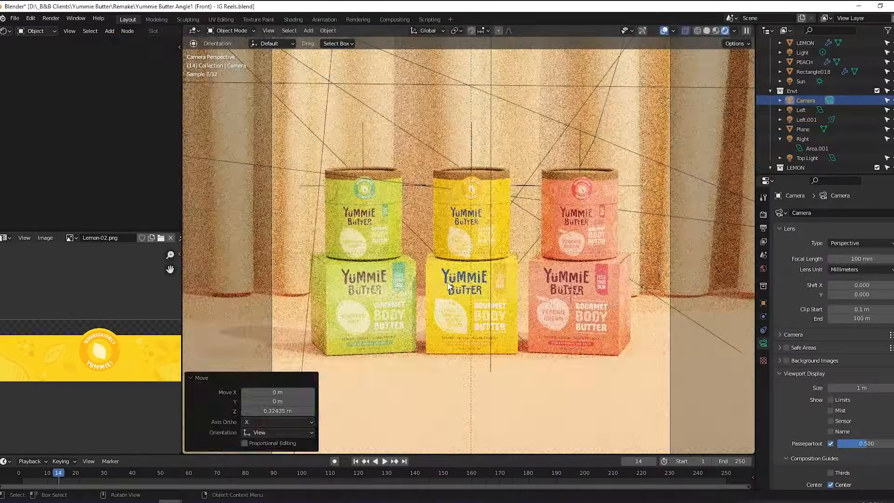